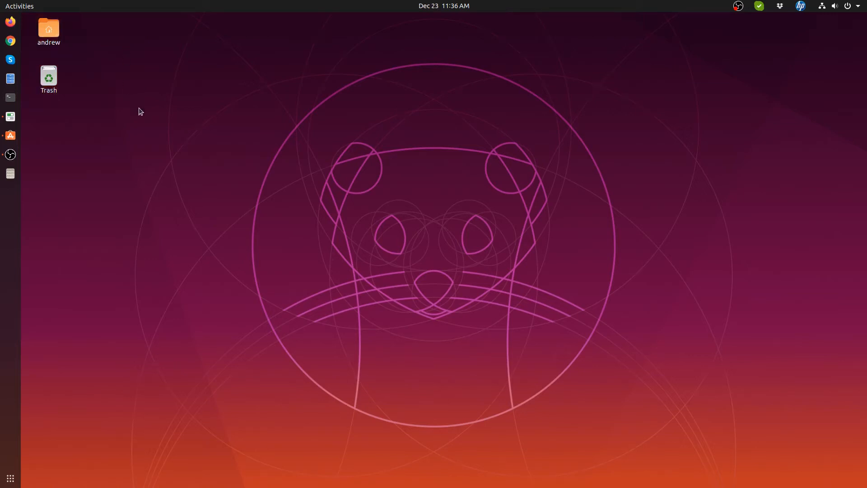
pyautogui.moveTo(63, 142)
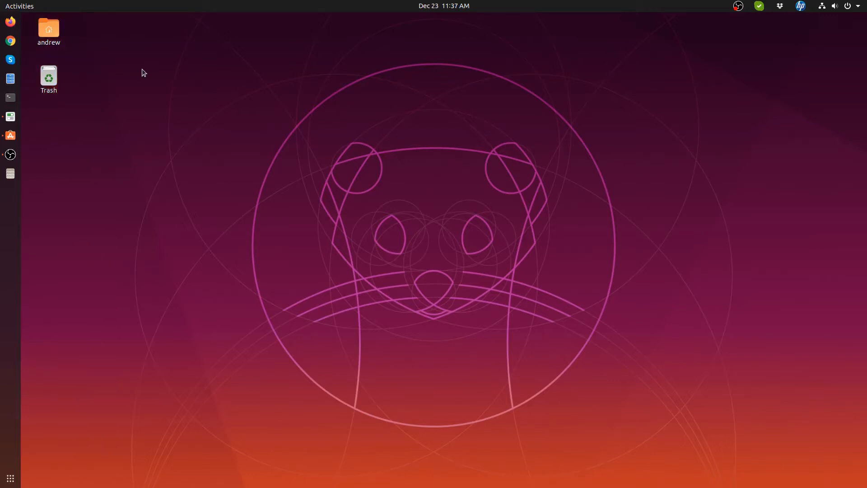
pyautogui.moveTo(59, 139)
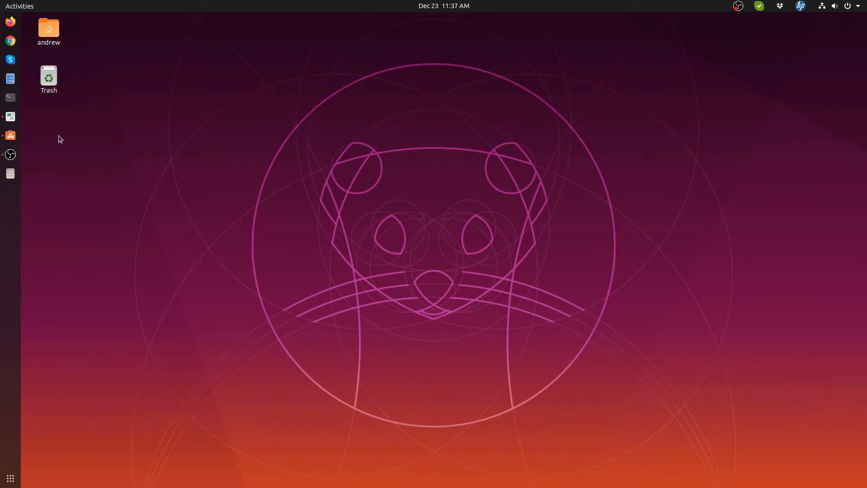
# Clear the desktop selection and bring up Ubuntu Software from the dock
pyautogui.click(49, 31)
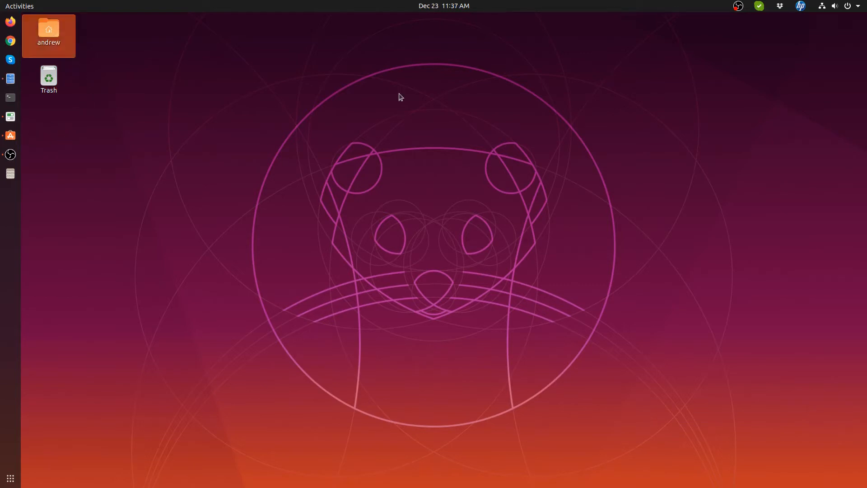
pyautogui.click(211, 100)
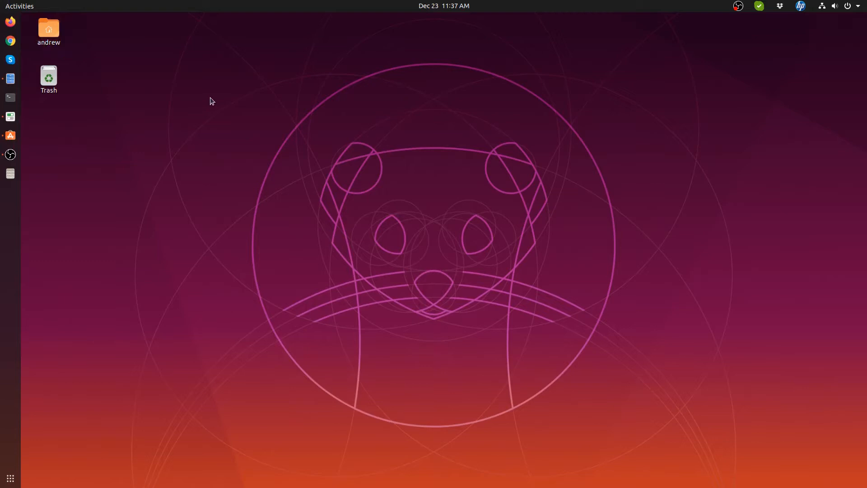
pyautogui.moveTo(154, 136)
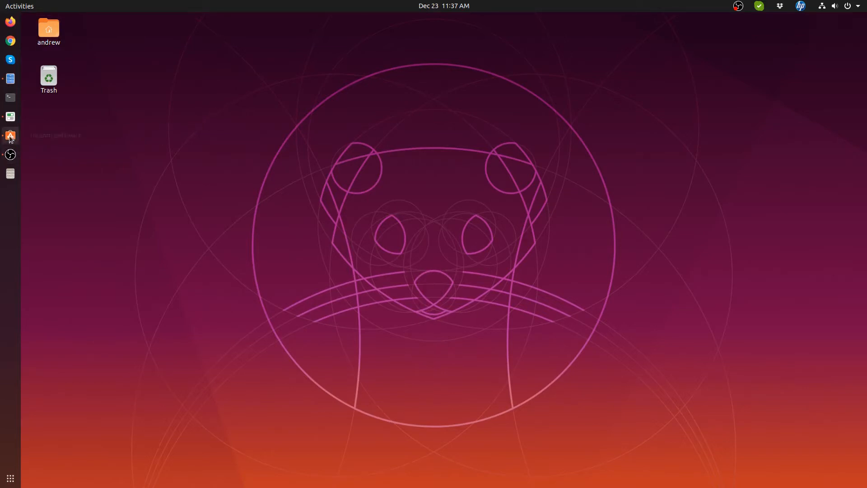
pyautogui.click(9, 135)
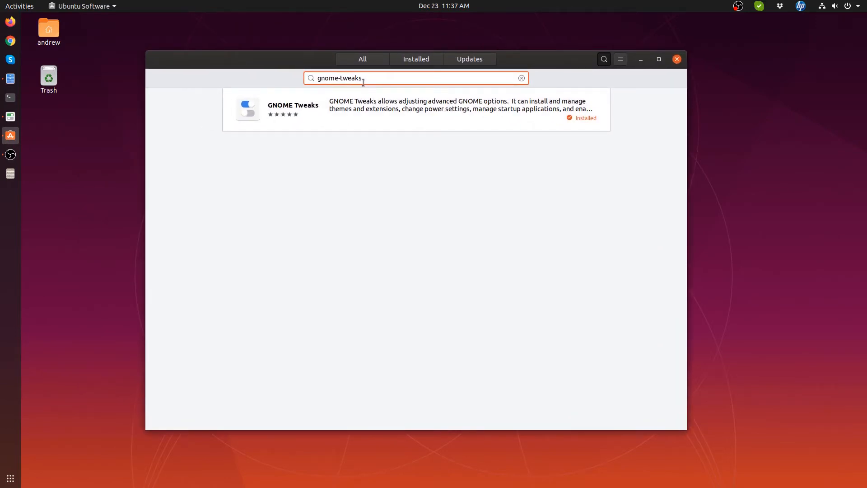
# Launch the installed GNOME Tweaks from its Ubuntu Software page
pyautogui.click(293, 109)
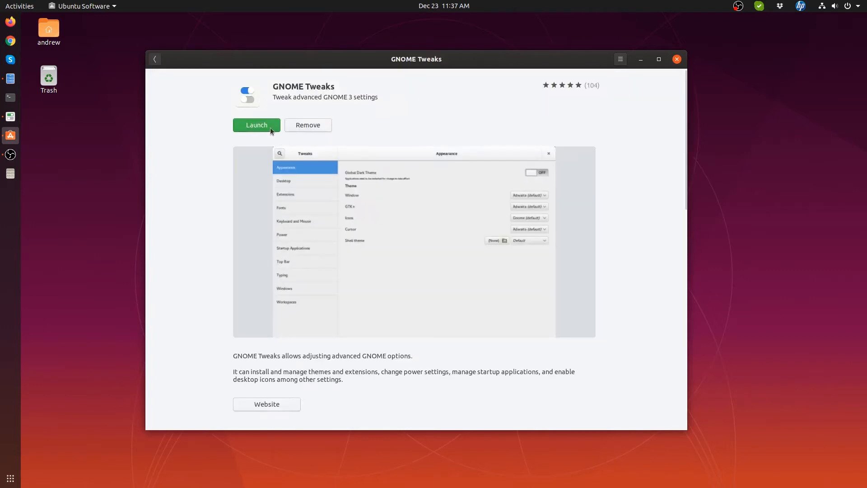
pyautogui.moveTo(624, 76)
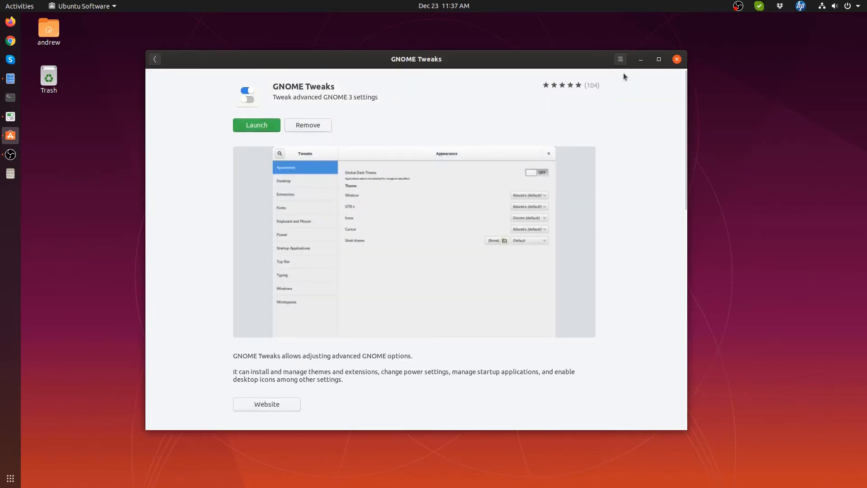
pyautogui.click(256, 124)
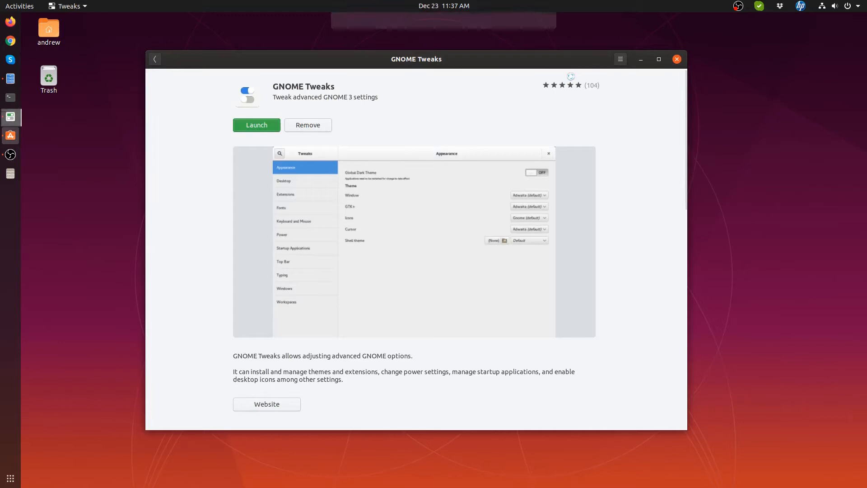
# Under Extensions, switch Desktop icons on and bring up its settings dialog
pyautogui.click(255, 125)
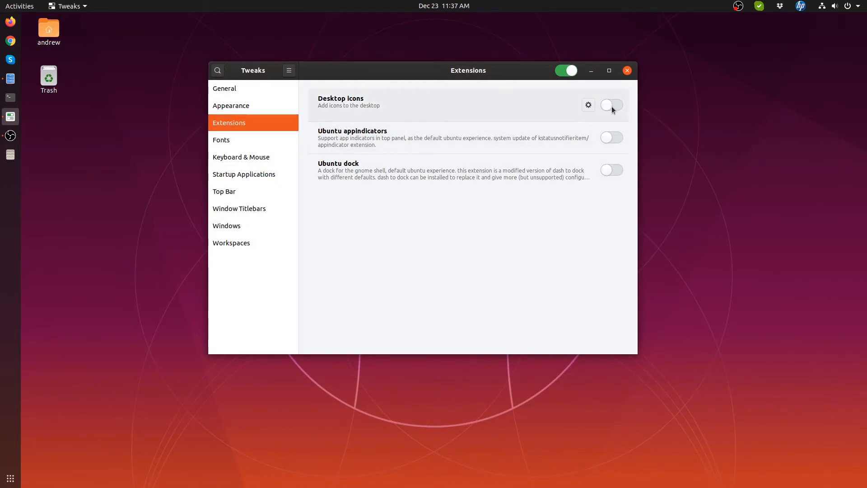
pyautogui.click(611, 104)
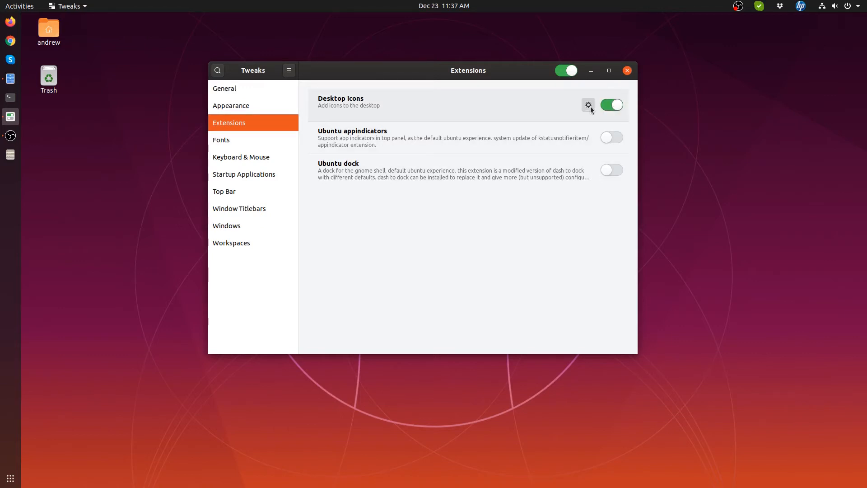
pyautogui.click(587, 105)
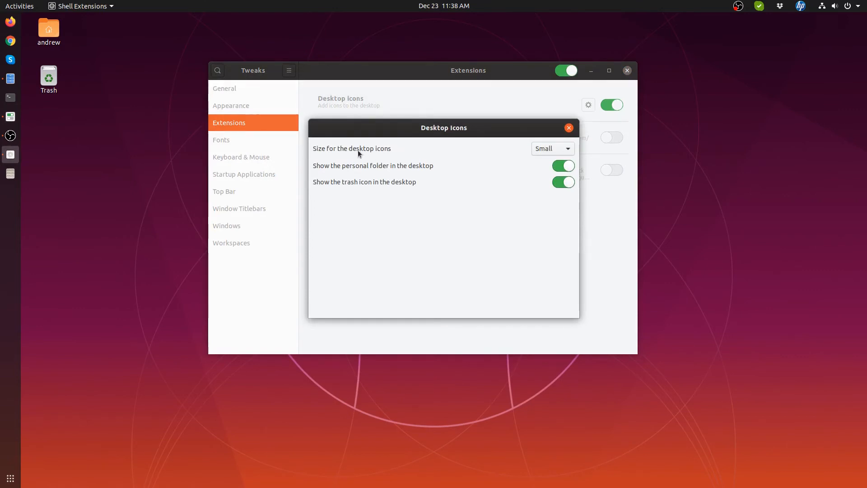
# Set desktop icon size to Large and hide the home folder and Trash icons
pyautogui.click(551, 148)
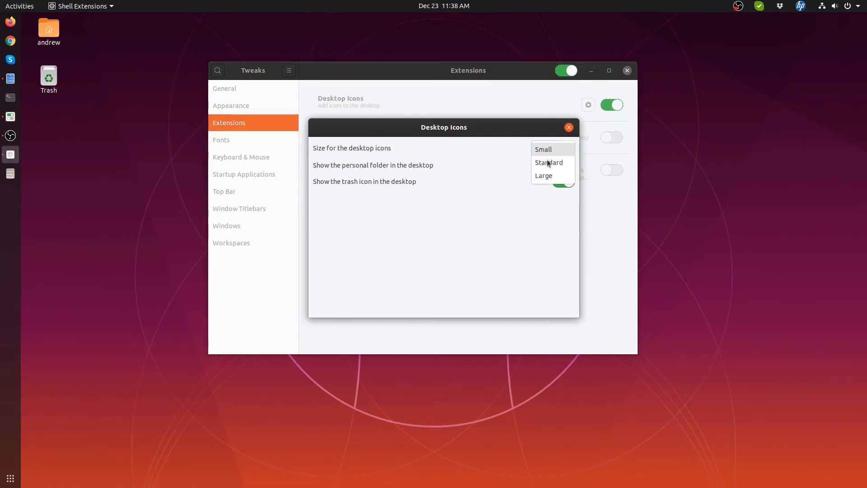
pyautogui.click(543, 175)
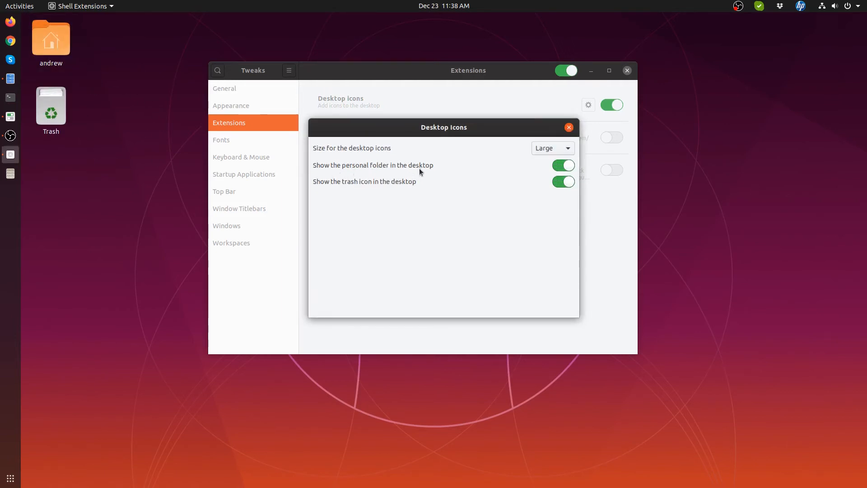
pyautogui.click(563, 165)
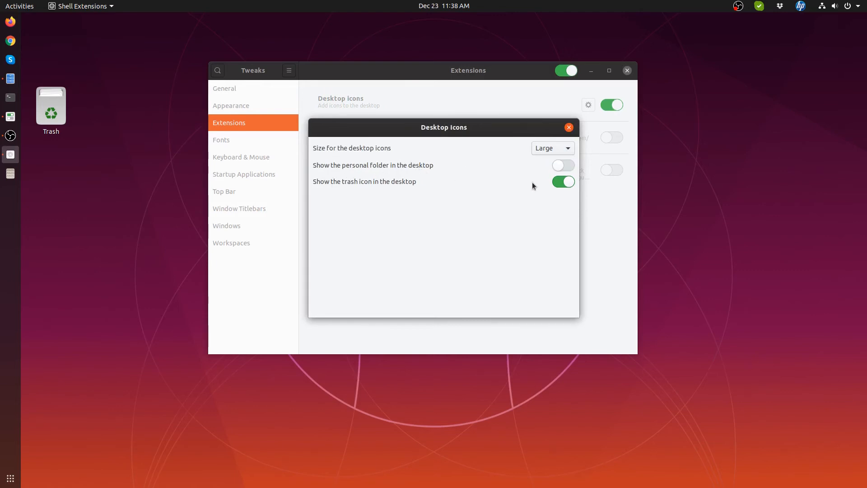
pyautogui.click(562, 182)
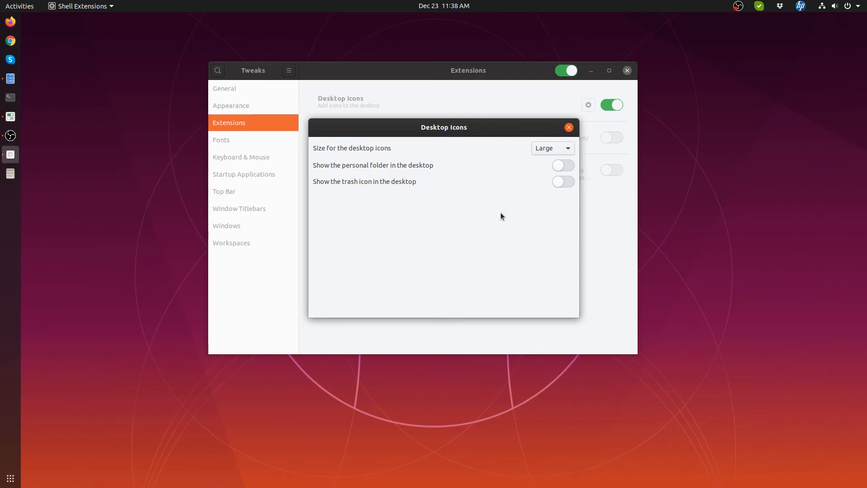
# Close the settings dialog and switch the Desktop icons extension off
pyautogui.click(568, 127)
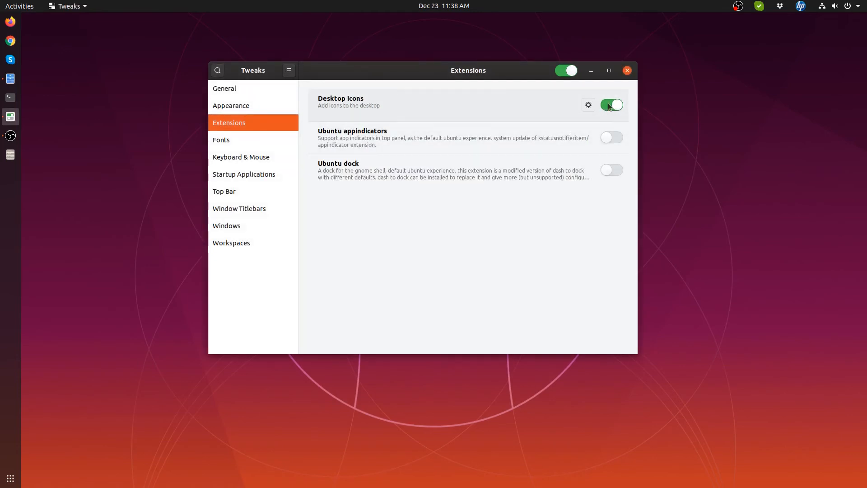
pyautogui.click(612, 104)
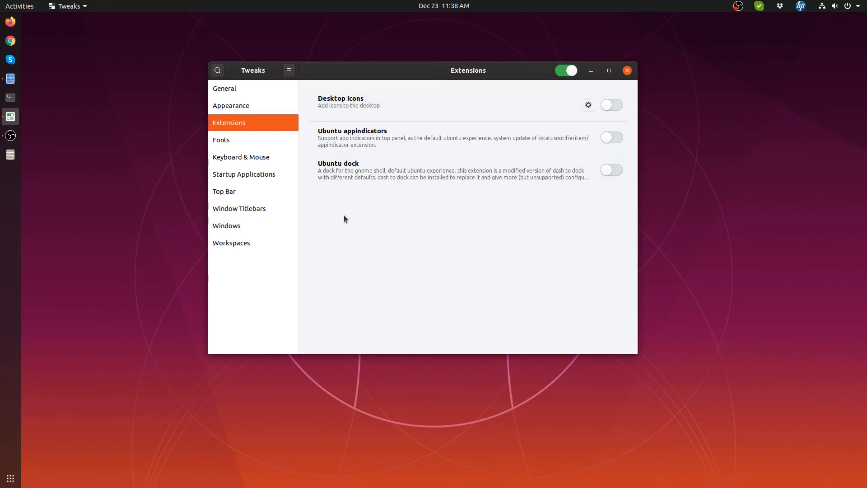
pyautogui.moveTo(252, 209)
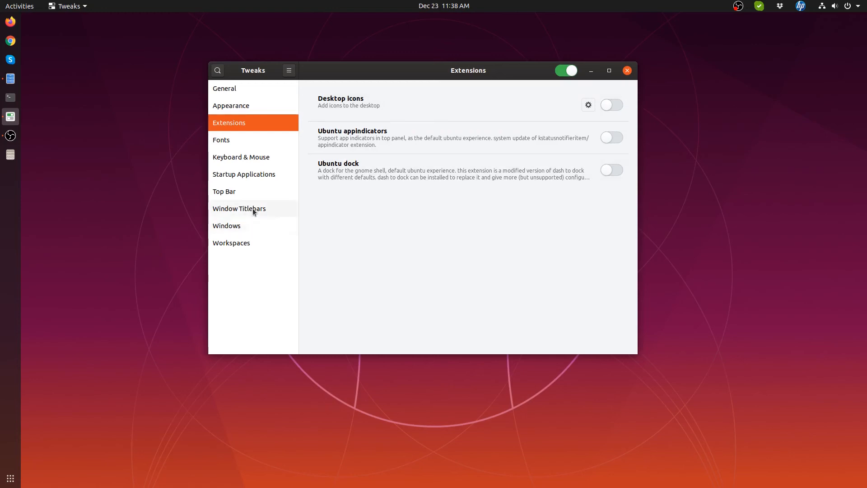
# In Window Titlebars, toggle the Minimize button off and back on, leaving it enabled
pyautogui.click(239, 208)
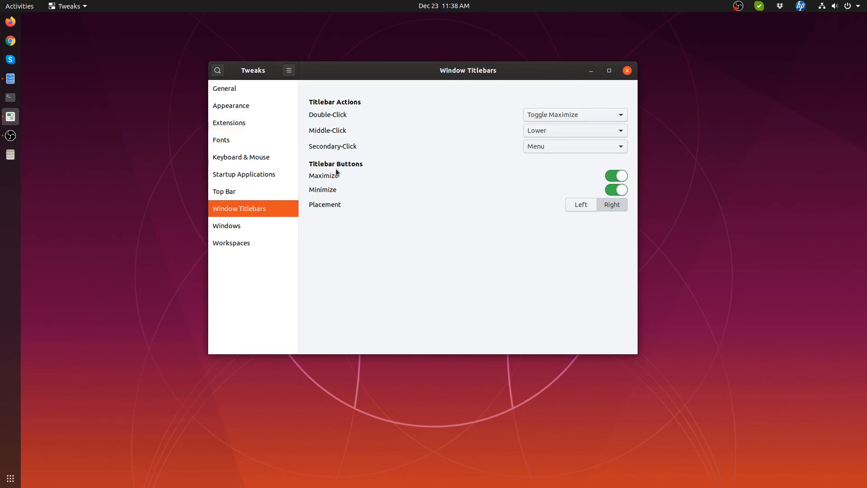
pyautogui.click(615, 190)
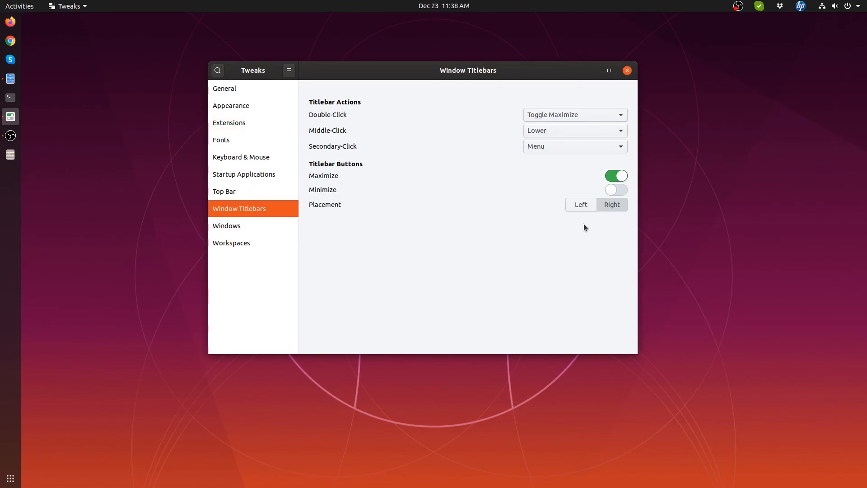
pyautogui.click(615, 189)
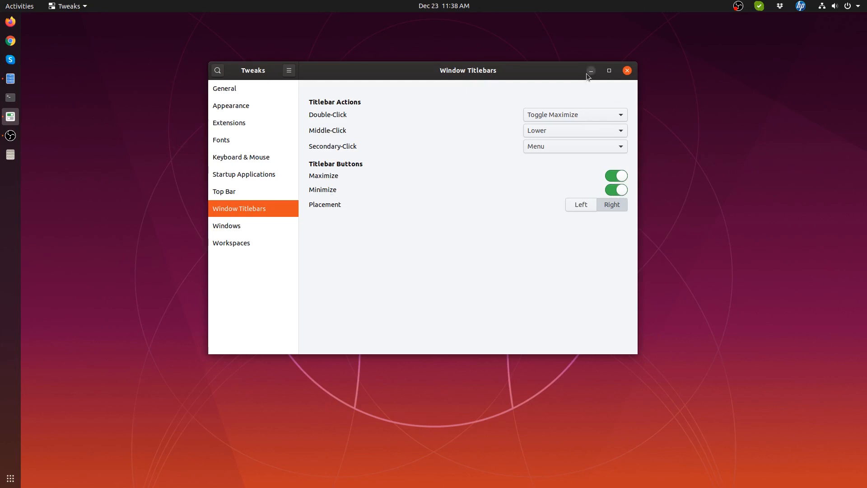